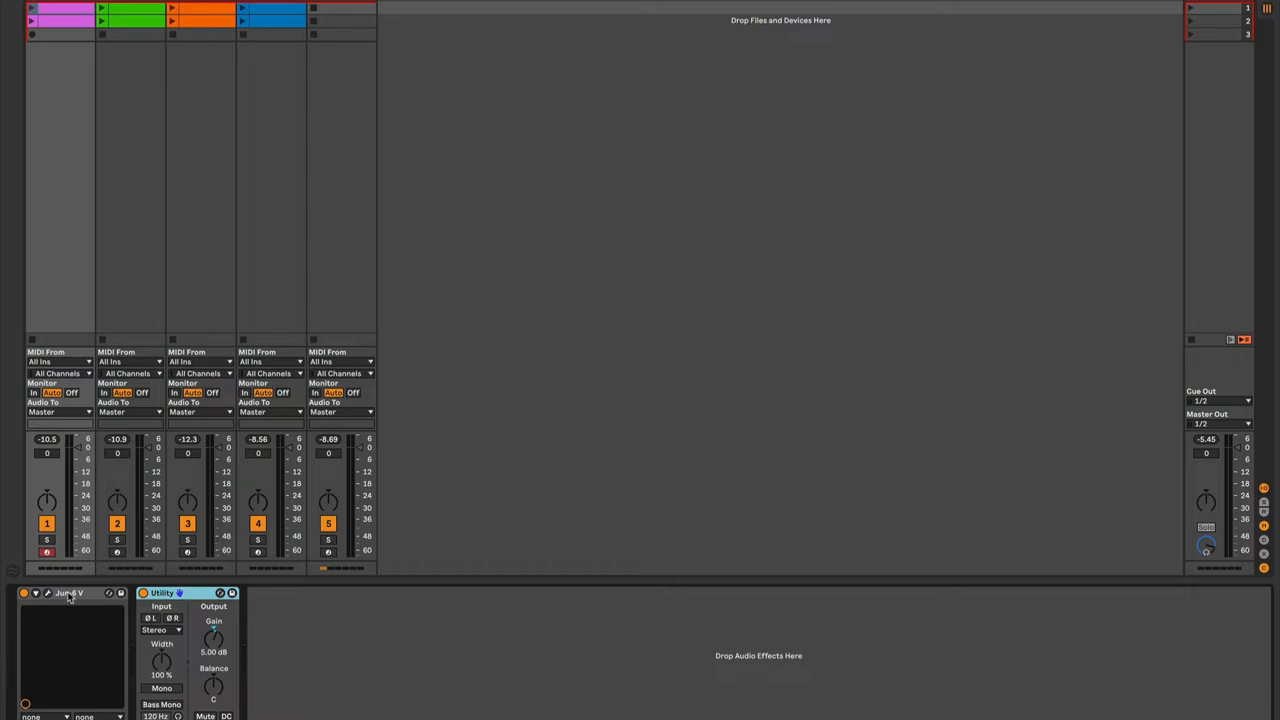
- Select the pink Voice 1 clip on track 1 so its C minor melody shows in the piano roll
left_click(46, 592)
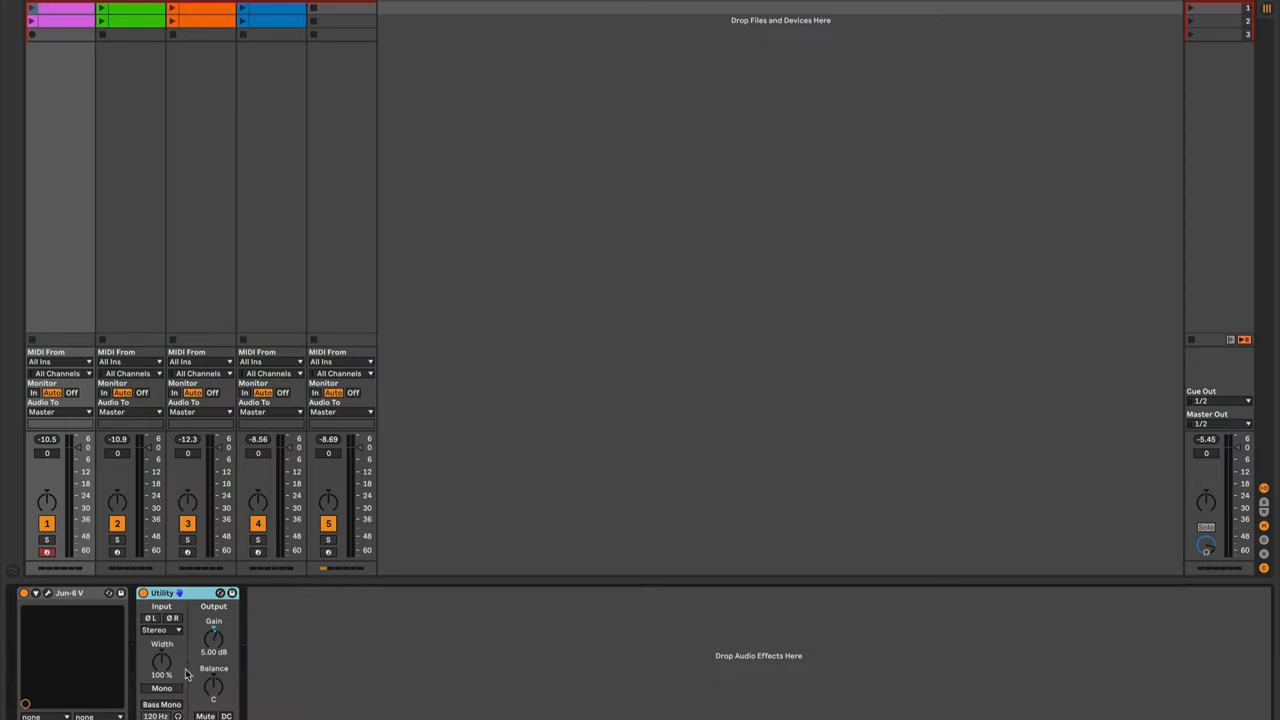
mouse_move(180, 678)
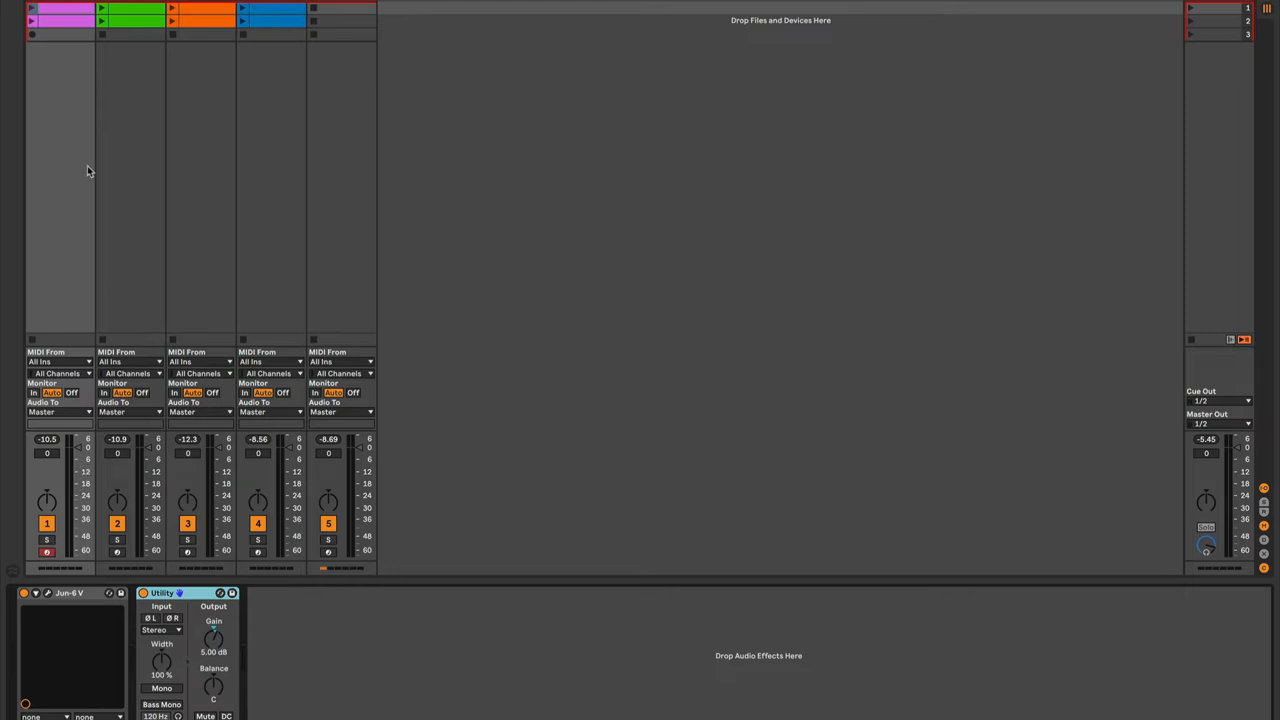
mouse_move(80, 328)
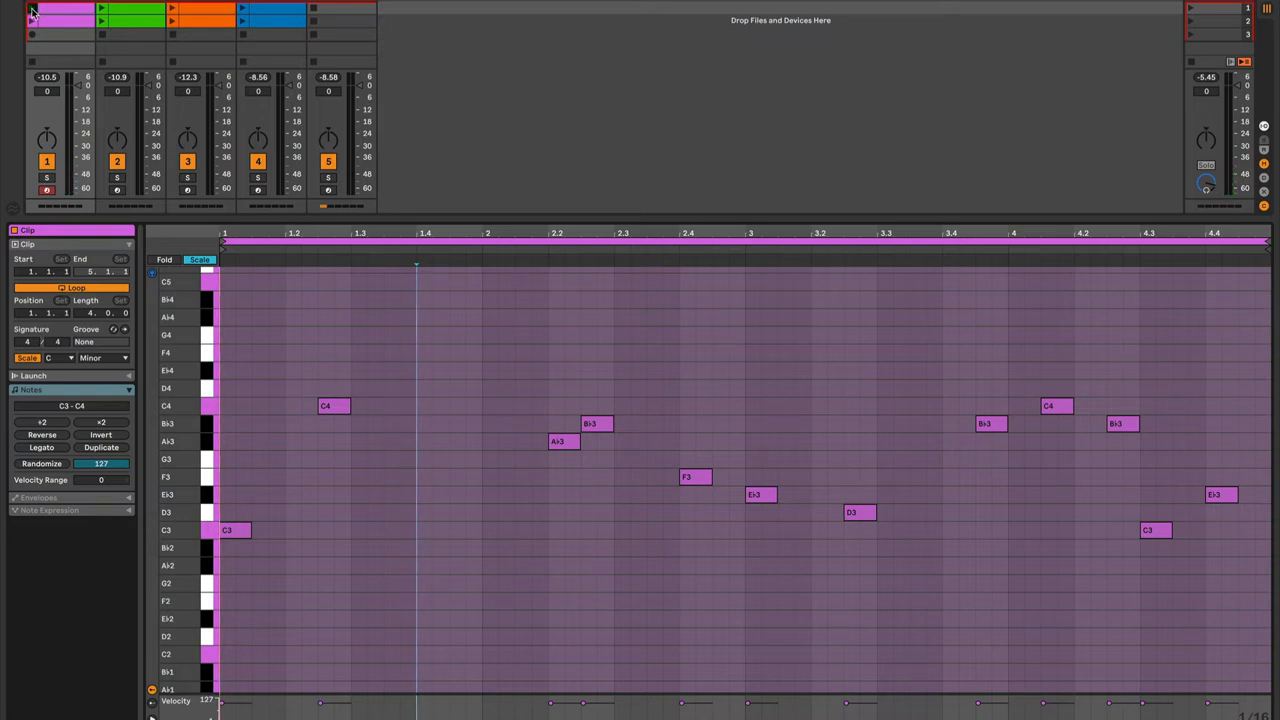
- Select the green Voice 2 clip on track 2 to show its answering melody
left_click(32, 8)
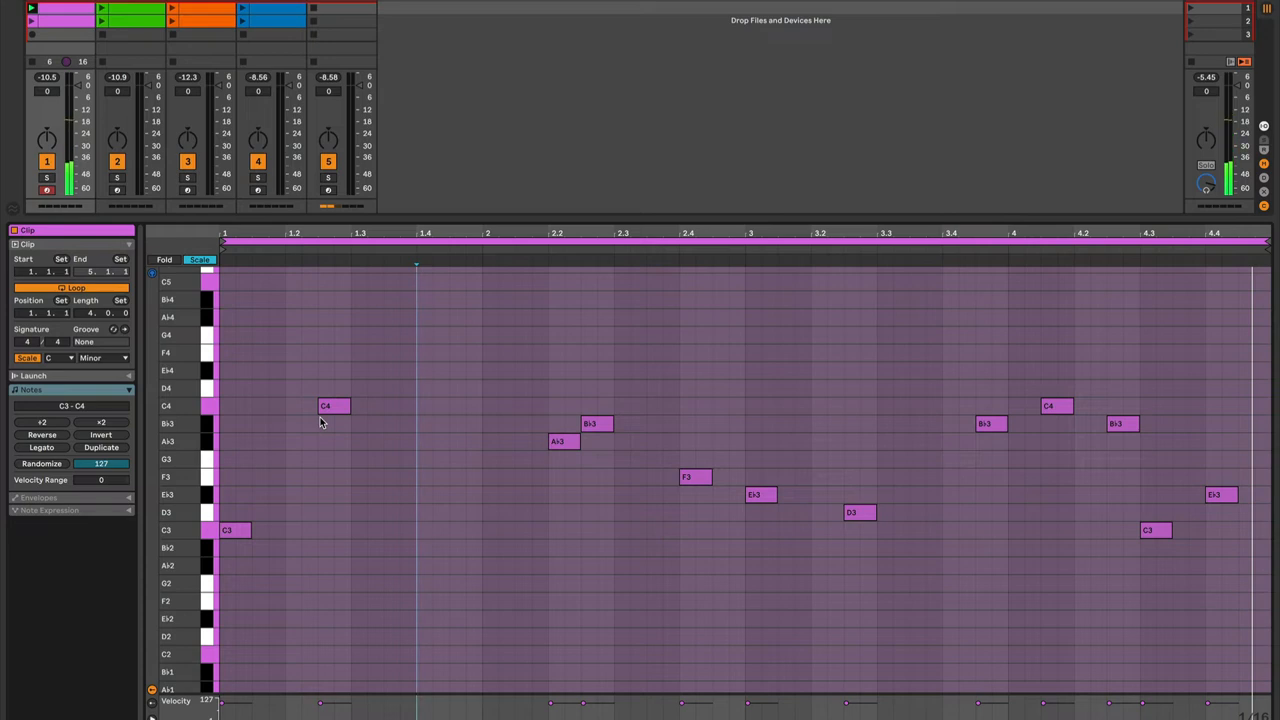
mouse_move(378, 294)
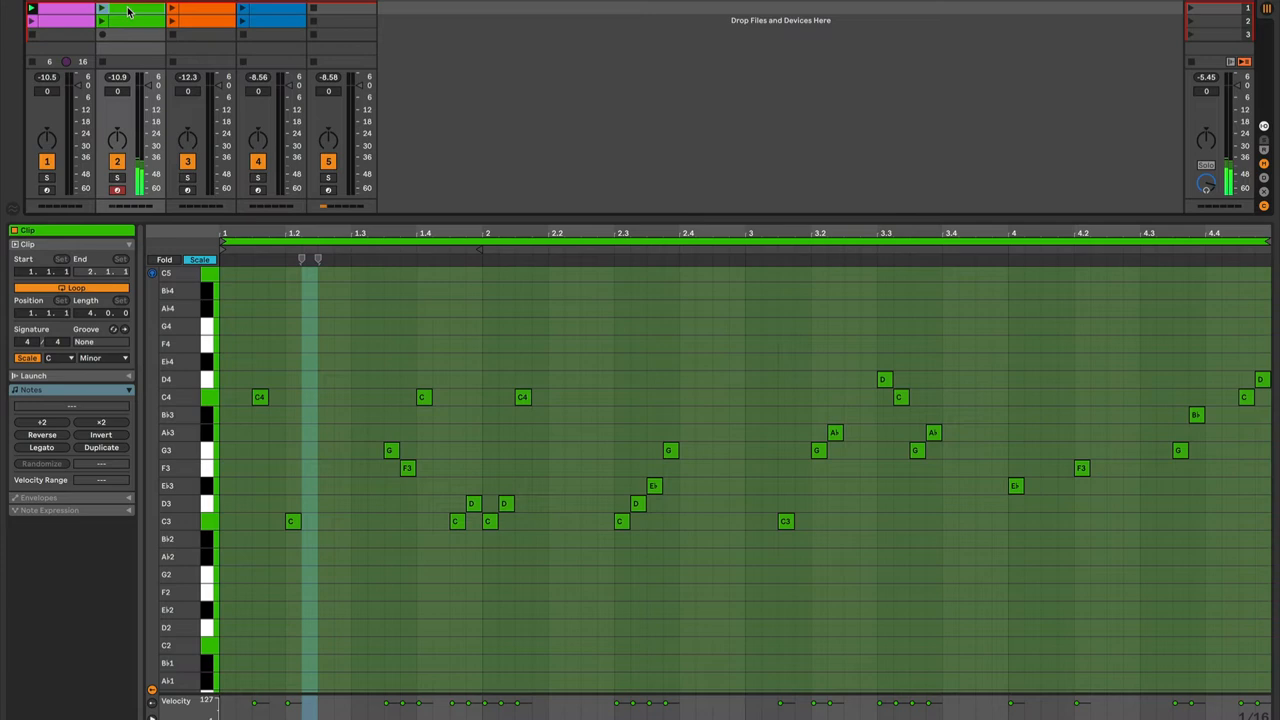
- Show the second voice's green melody overlaid with the first voice's pink notes
left_click(130, 12)
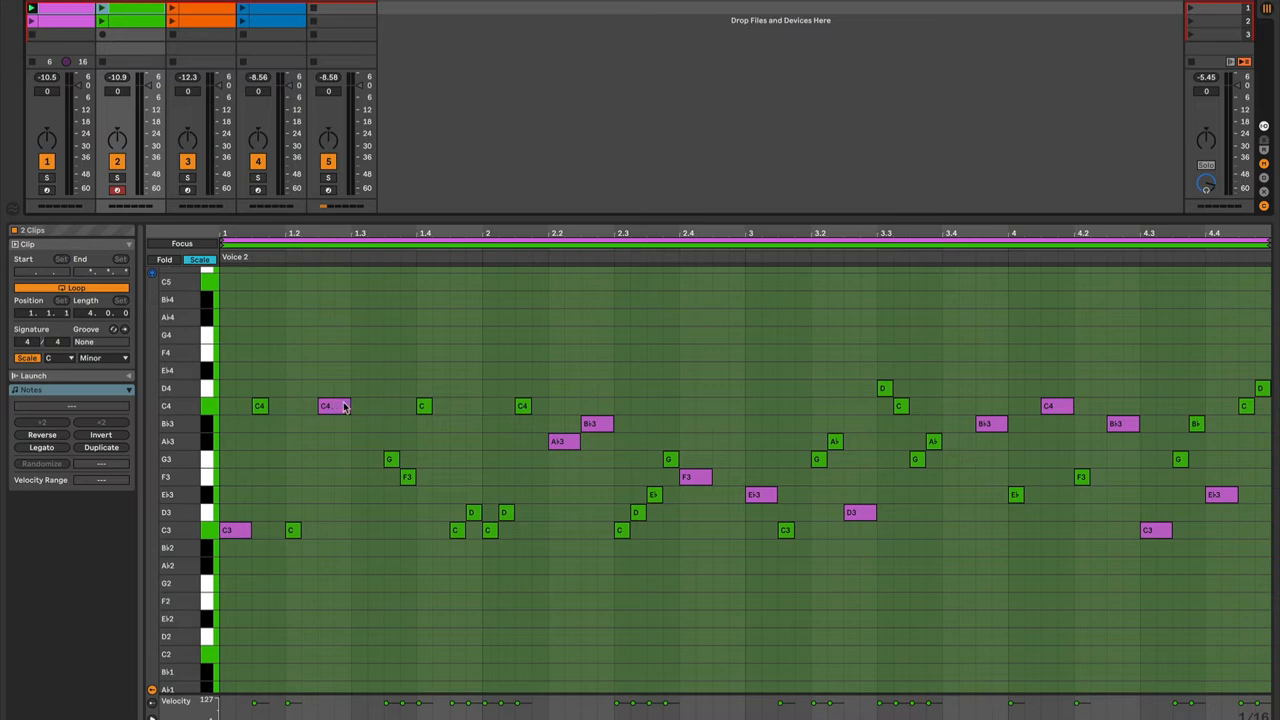
mouse_move(464, 500)
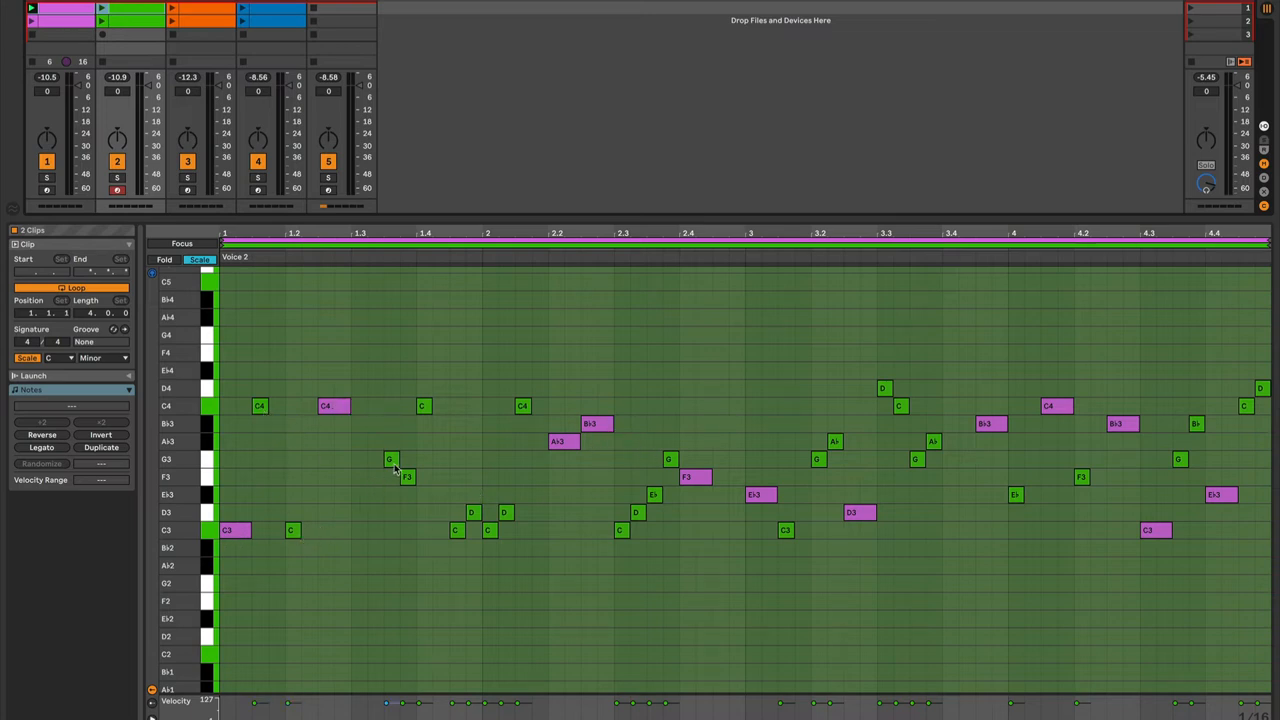
mouse_move(444, 480)
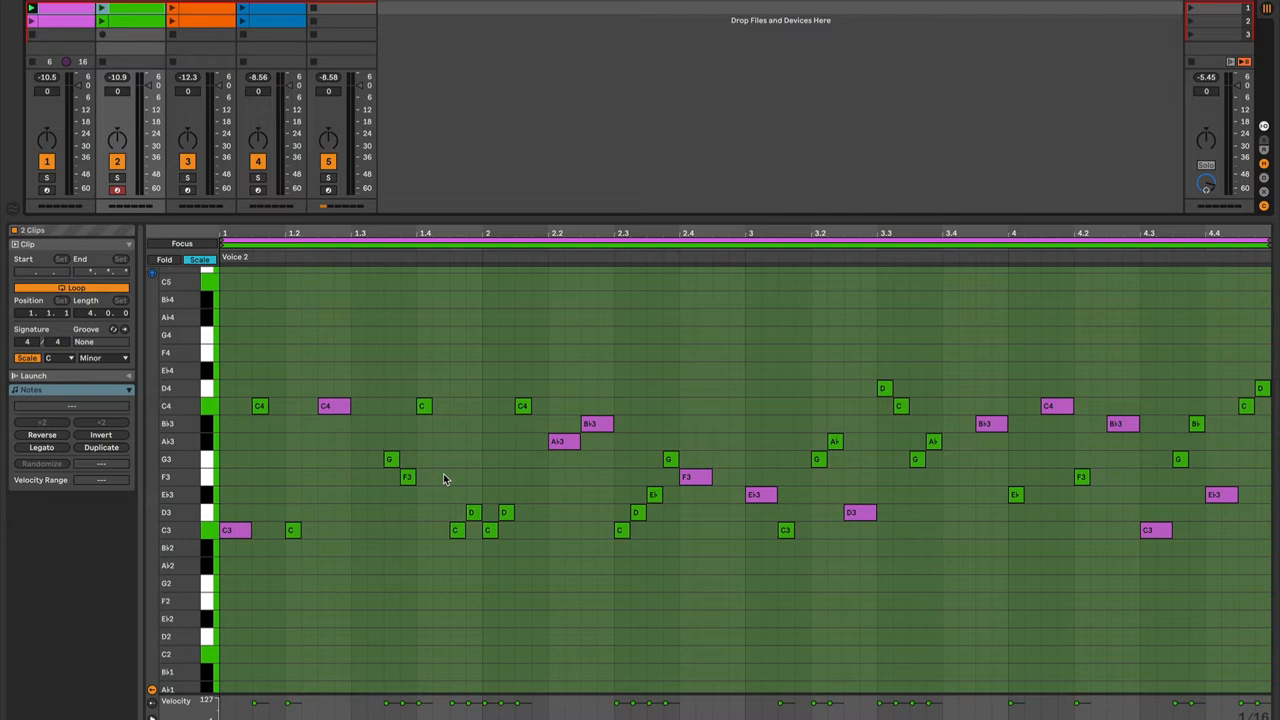
mouse_move(430, 478)
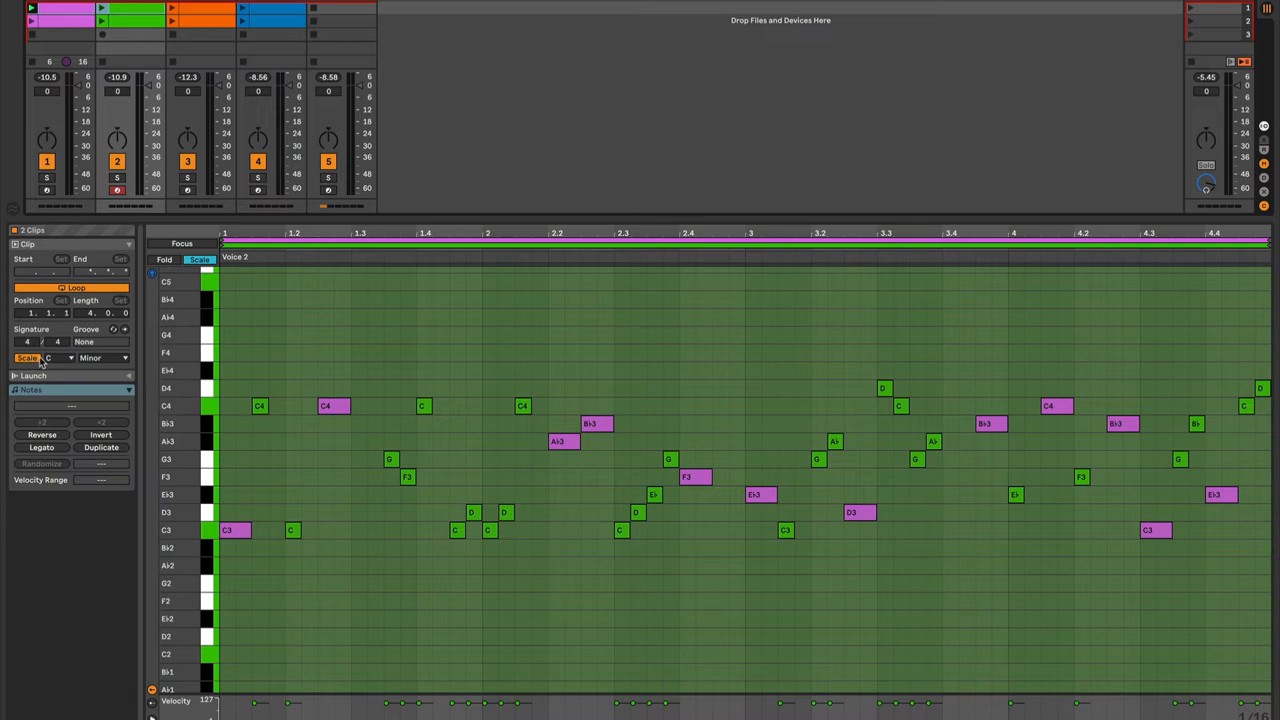
mouse_move(96, 360)
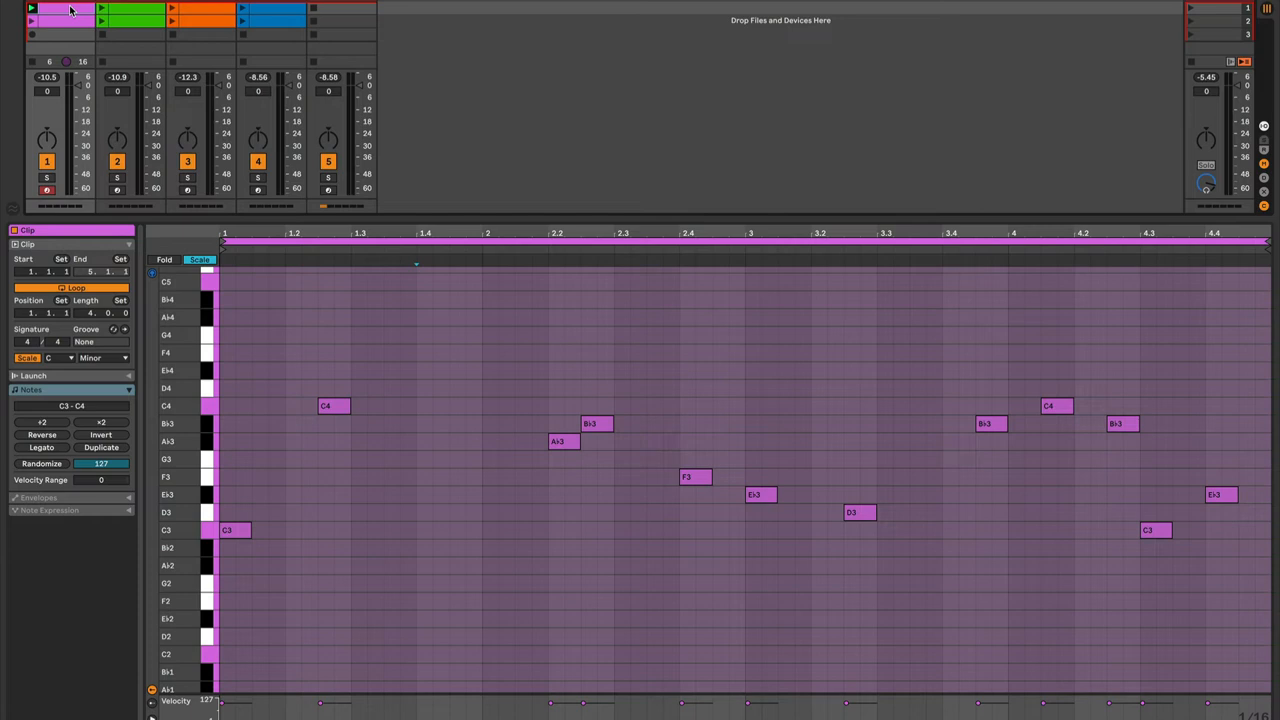
left_click(130, 12)
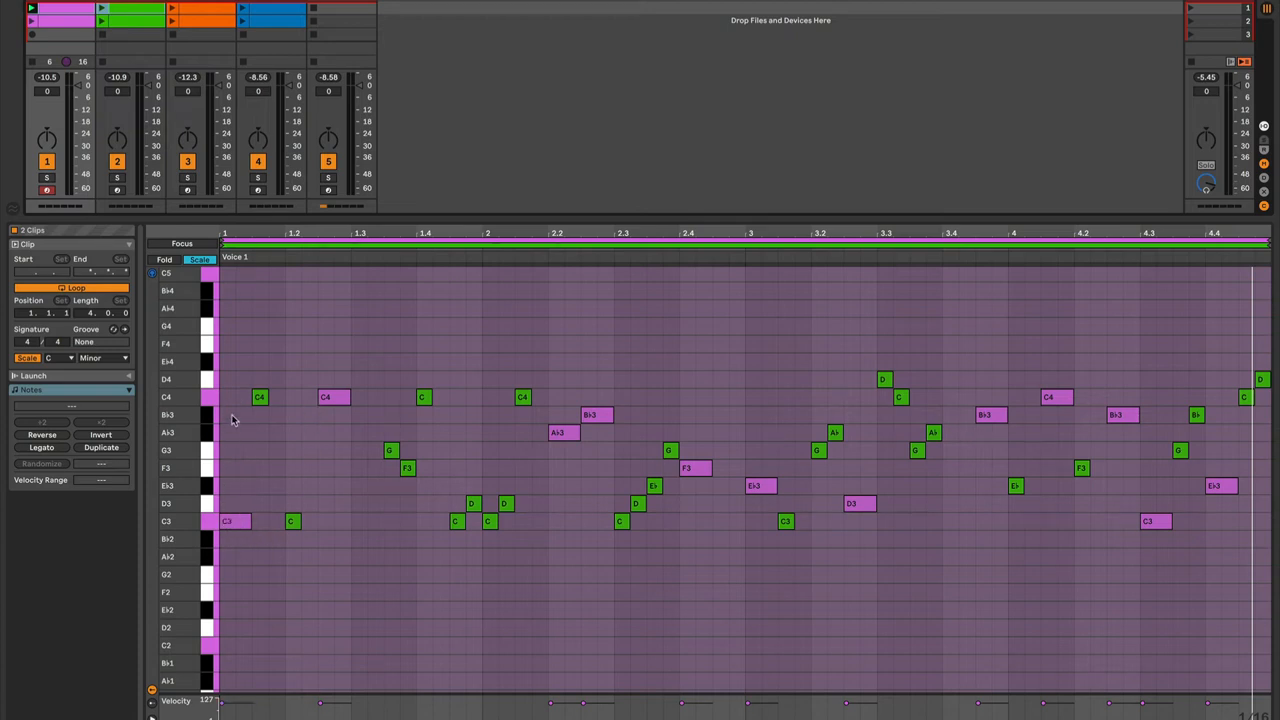
mouse_move(276, 430)
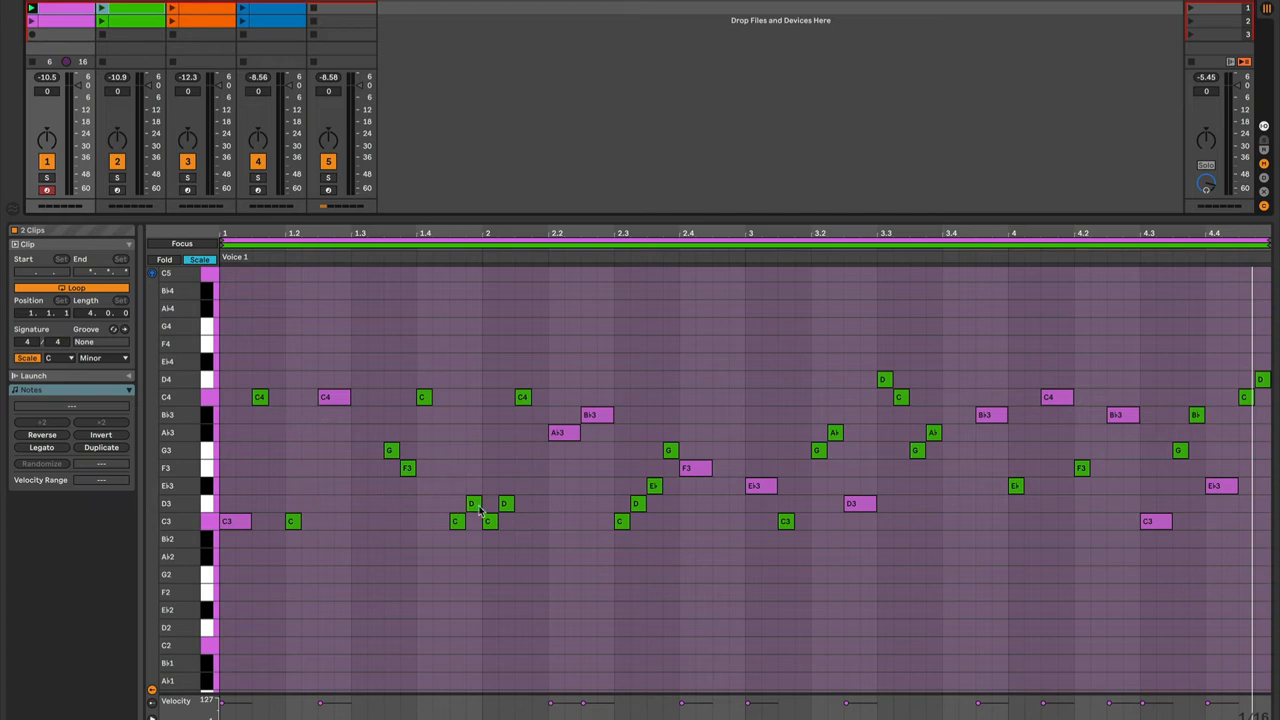
mouse_move(496, 484)
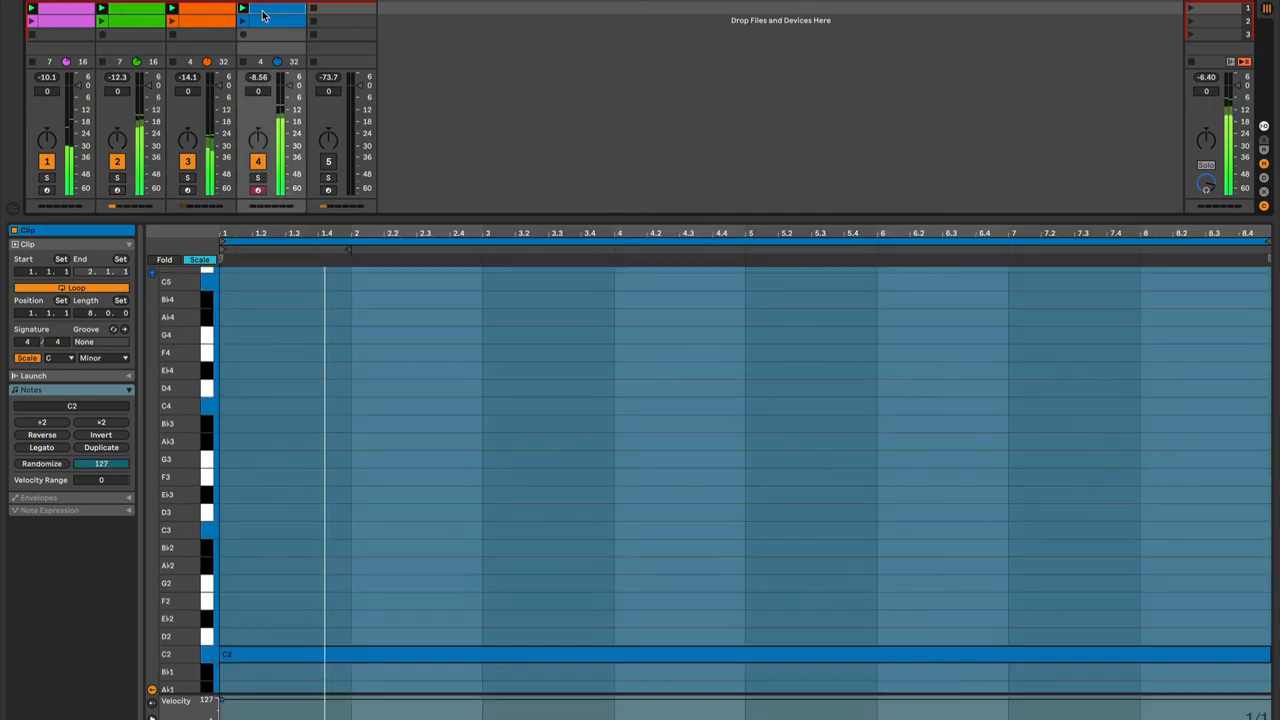
- Begin gathering the pad, both voices and drone bass clips for multi-clip editing
left_click(60, 8)
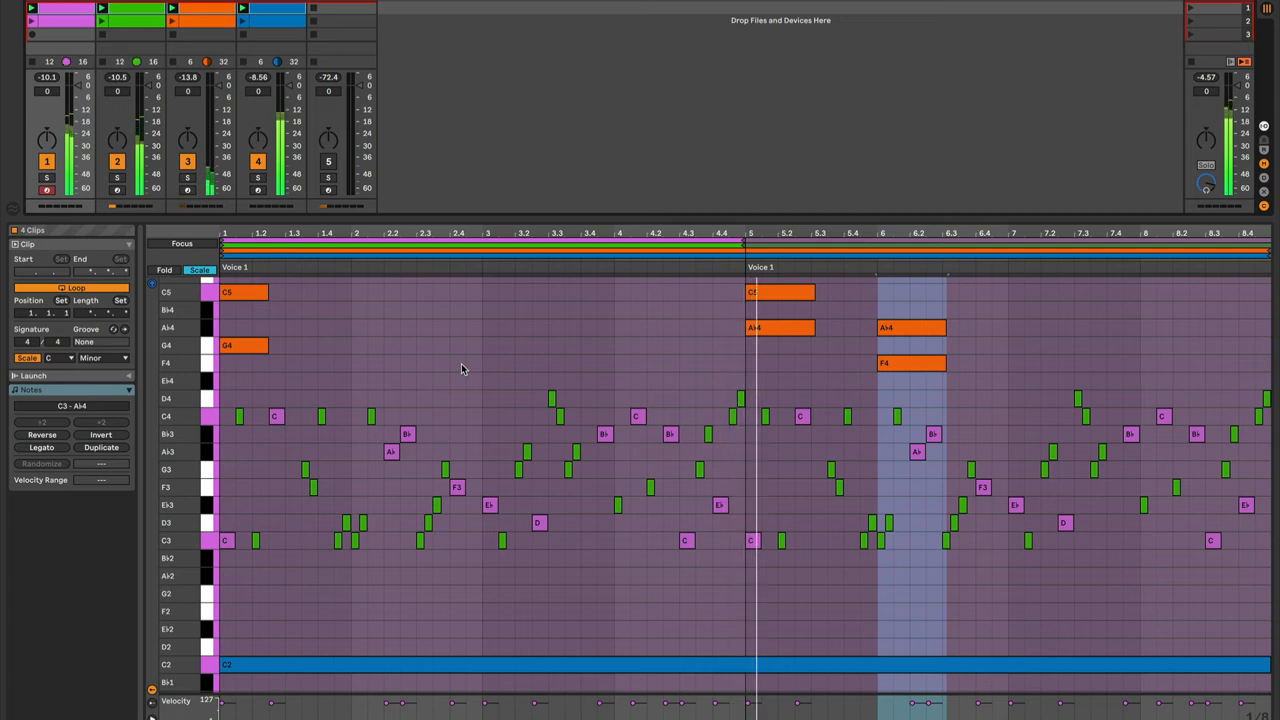
left_click(64, 8)
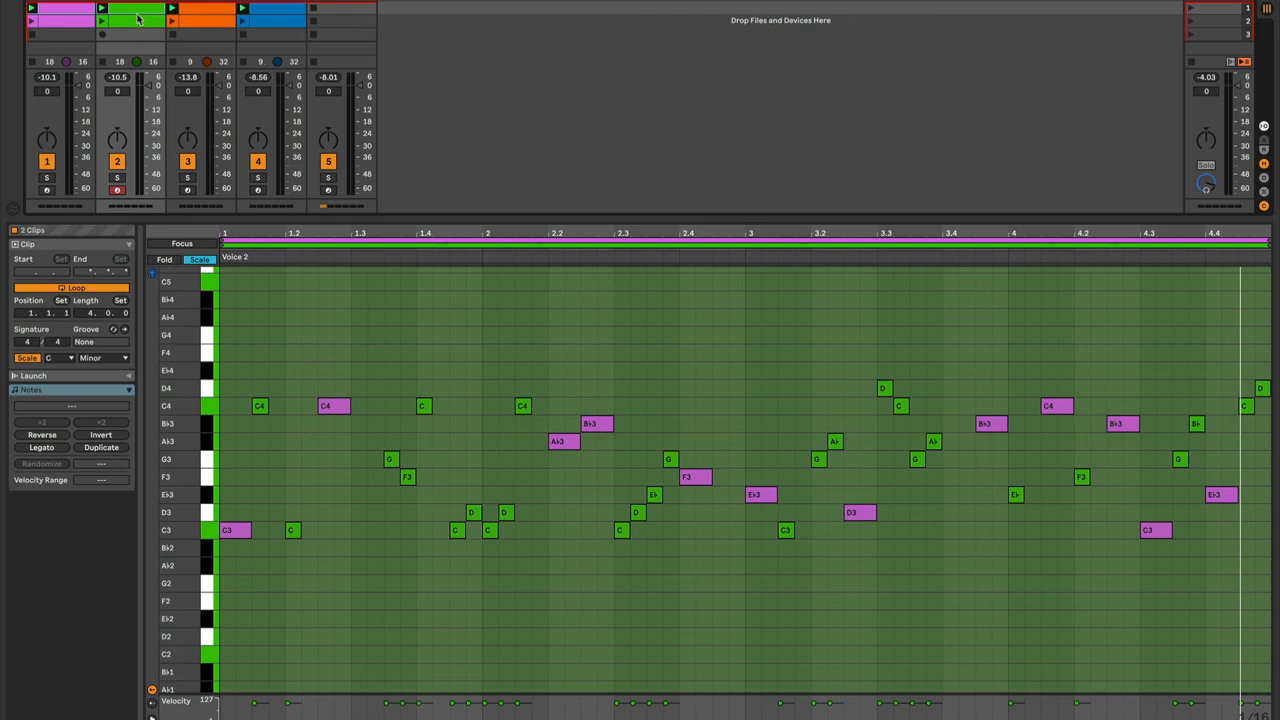
mouse_move(312, 528)
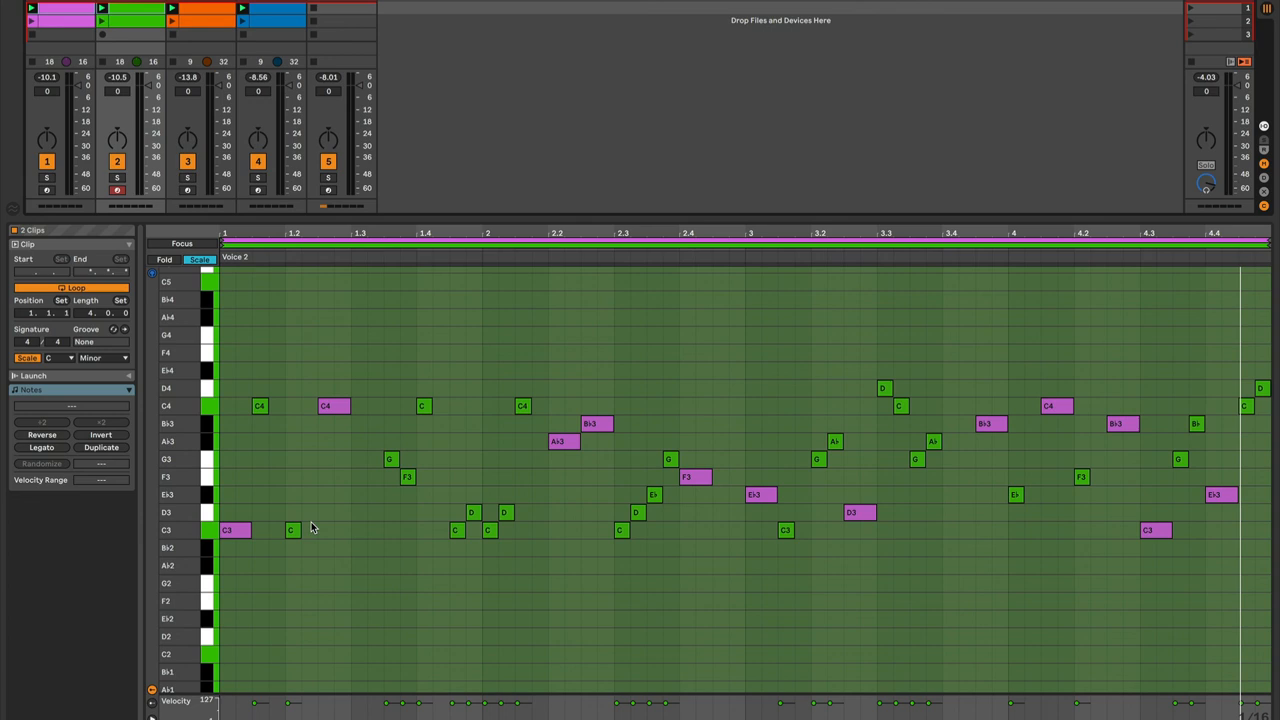
mouse_move(780, 364)
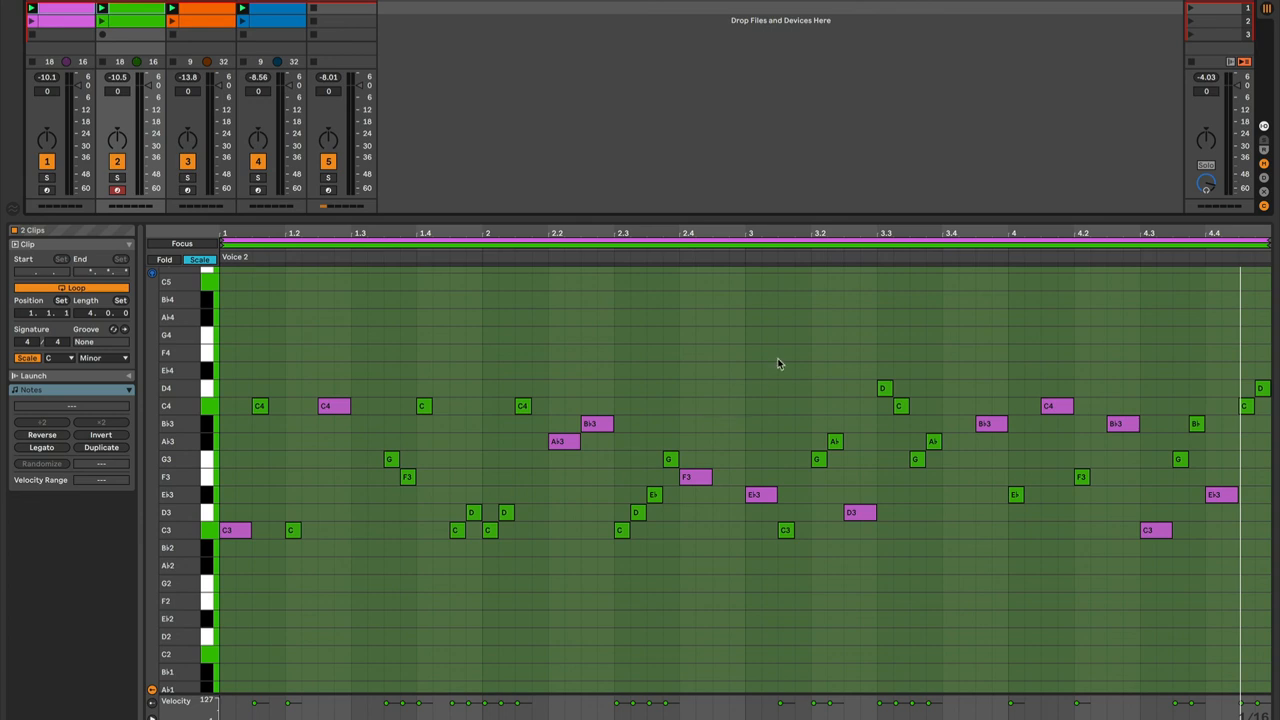